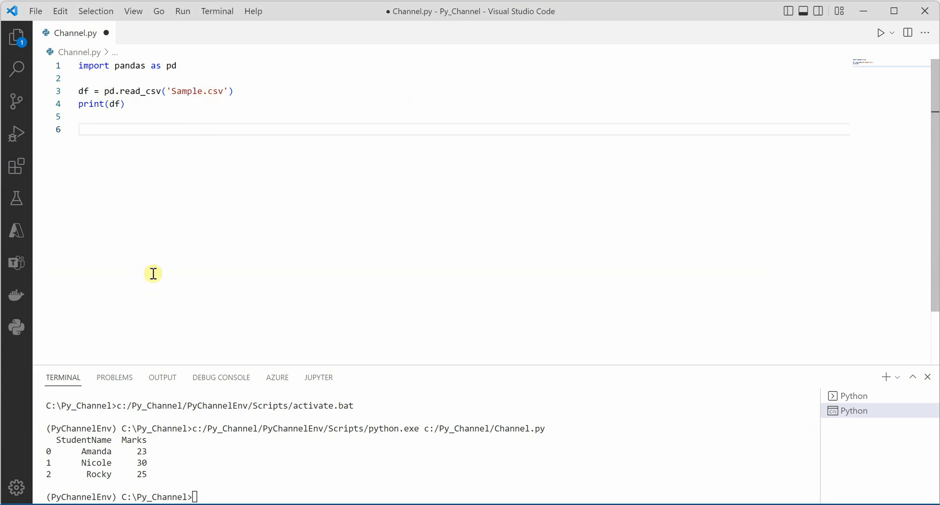
mouse_move(156, 470)
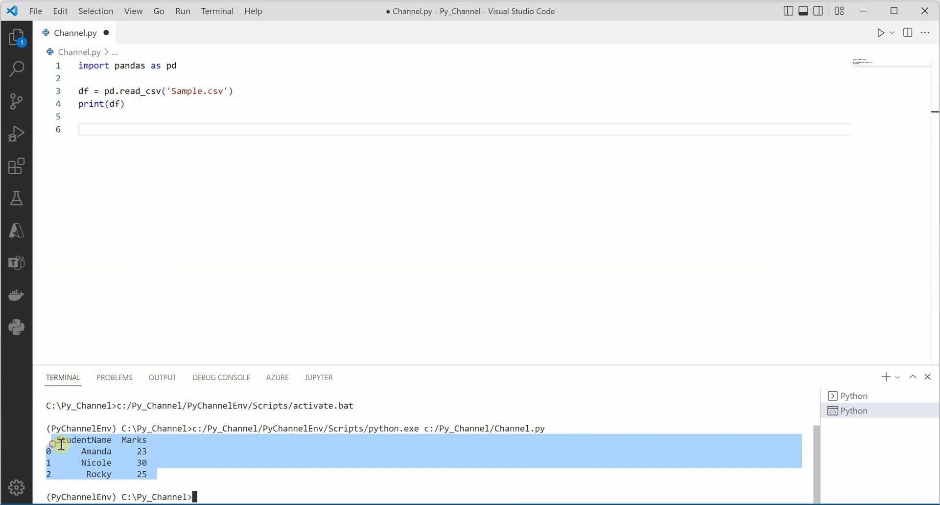
mouse_move(152, 472)
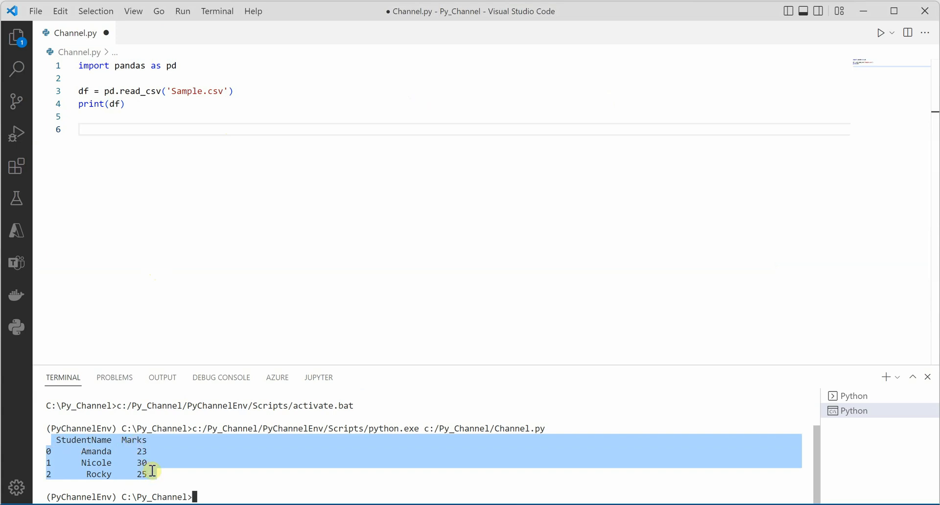
- Below the pandas import, define Multiplier(val) returning val * 2
click(186, 310)
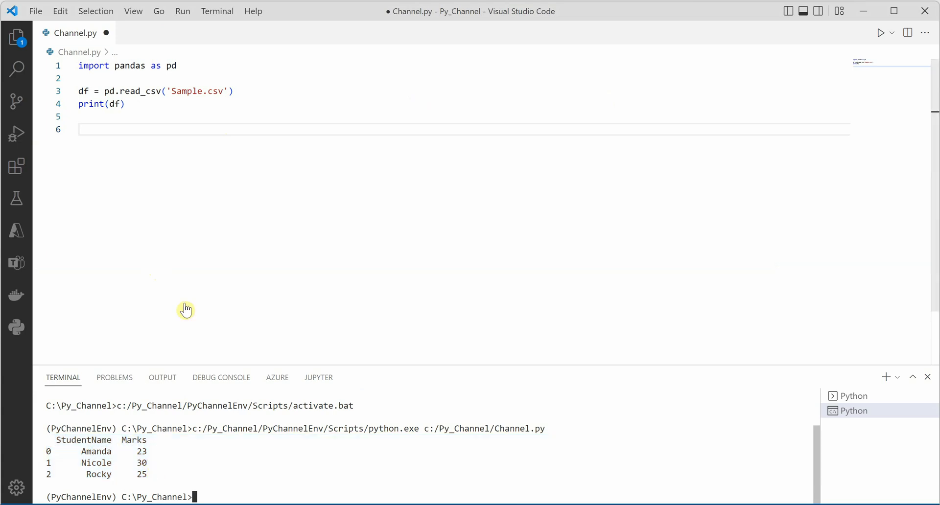
mouse_move(200, 209)
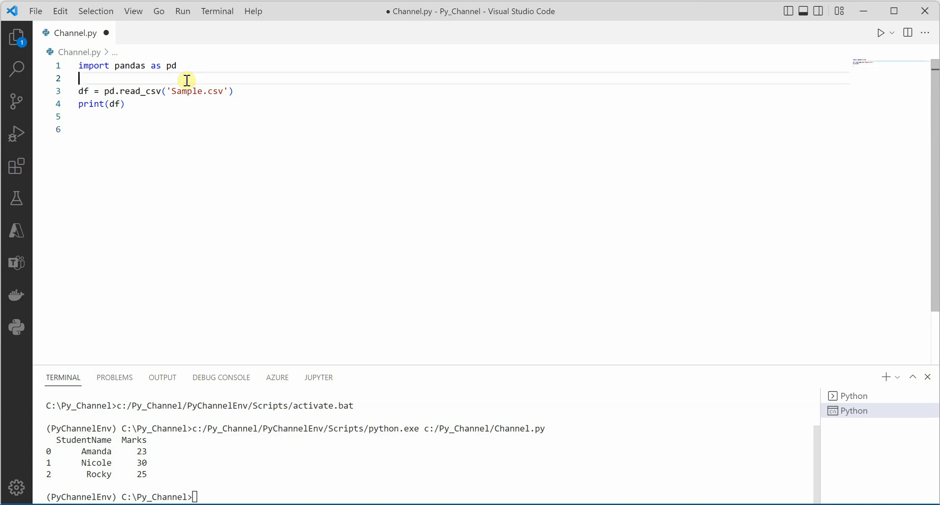
key(Enter)
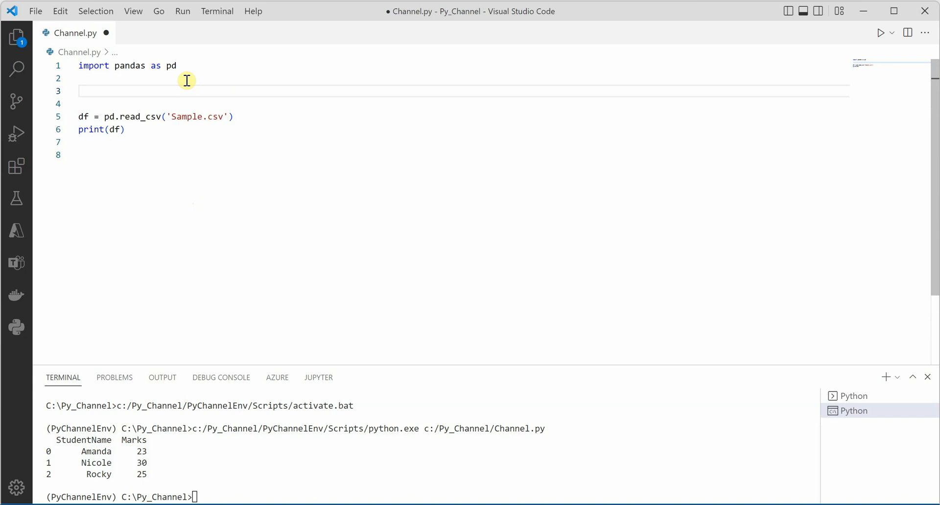
text(def)
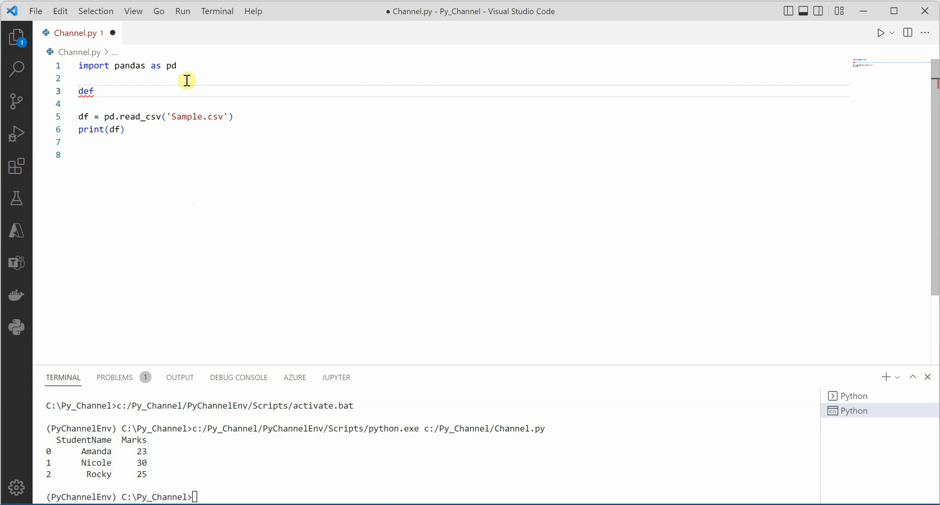
text(Multip)
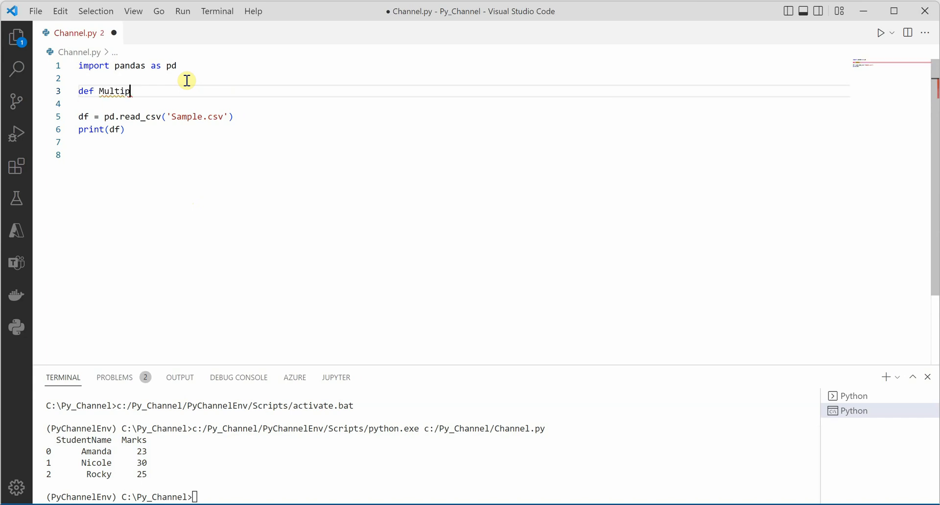
text(lier())
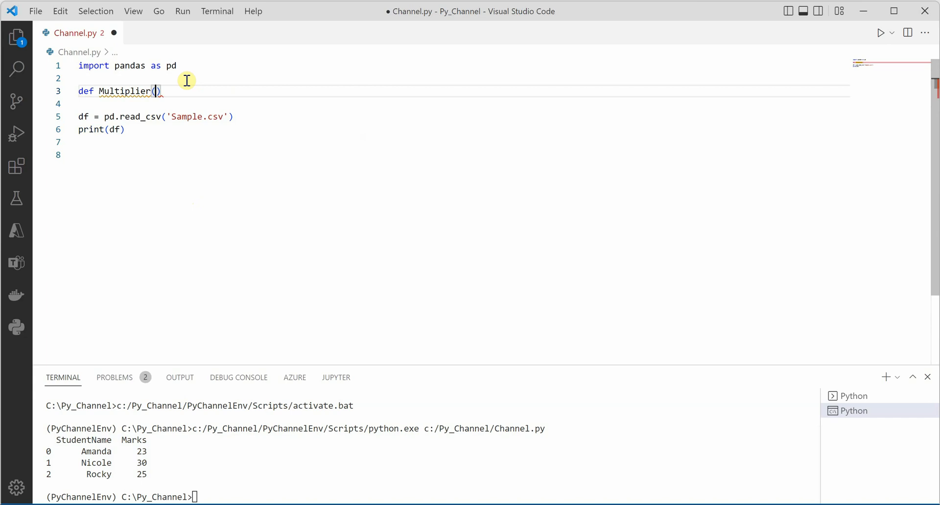
text(val):)
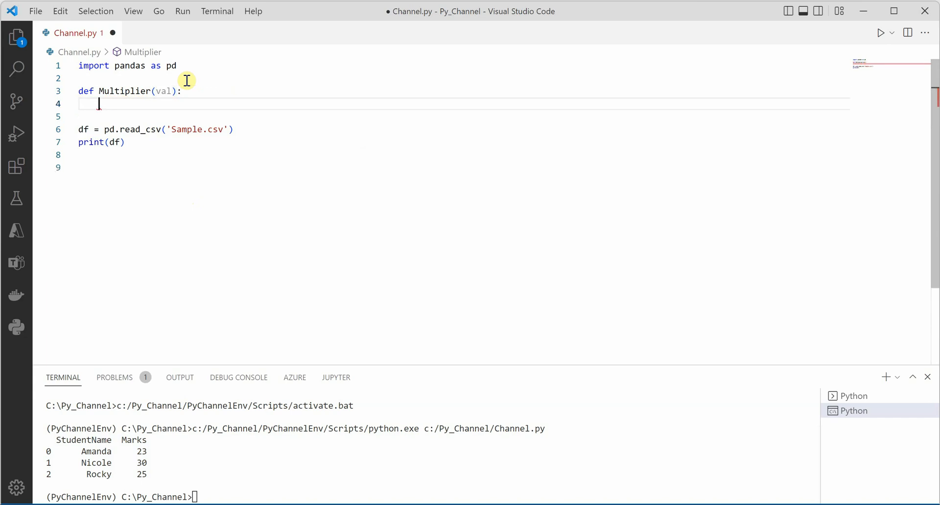
text(ret)
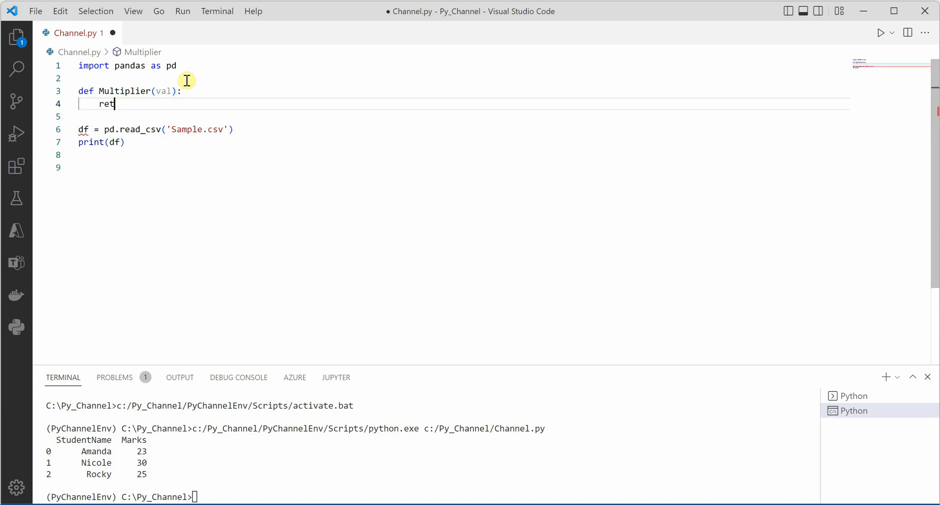
text(urn v)
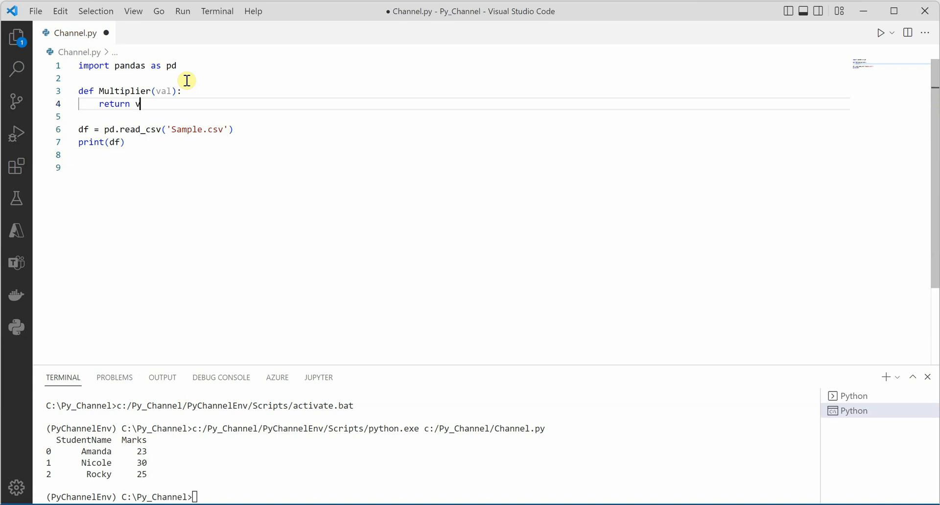
text(al * 2)
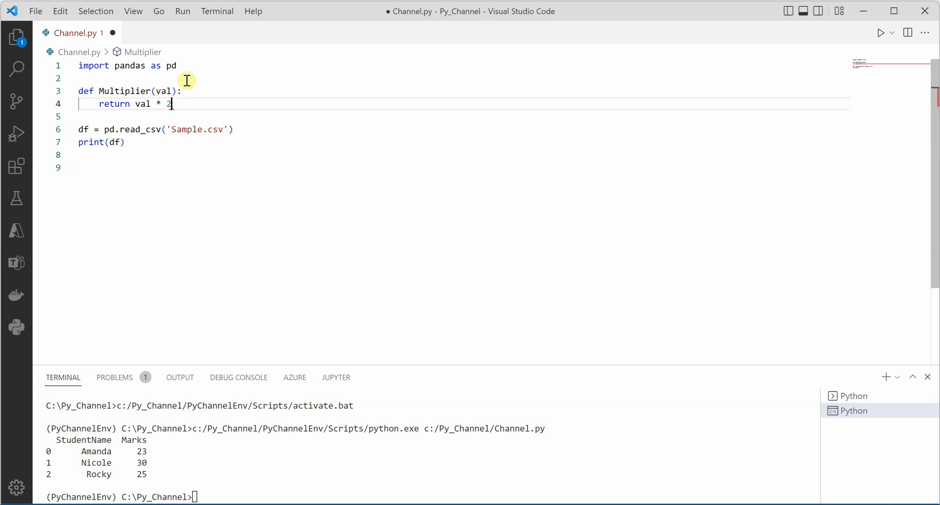
text(;)
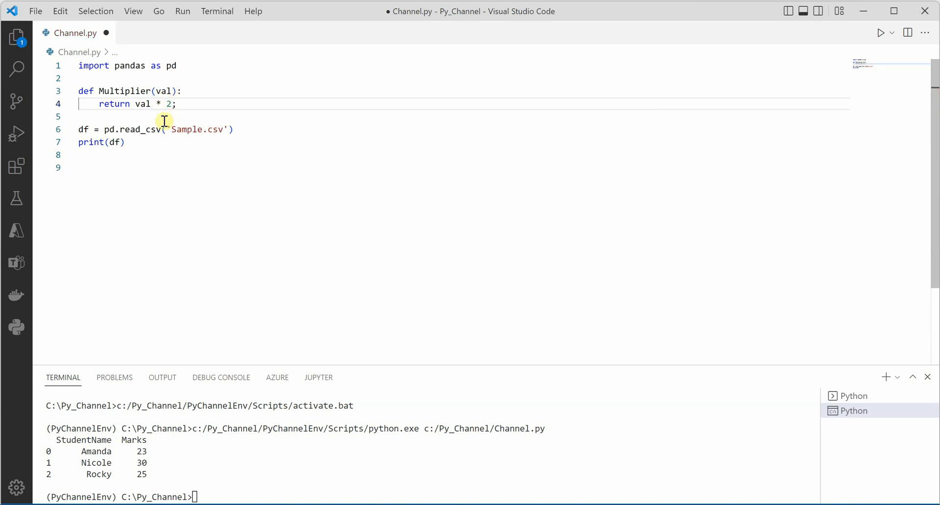
- After read_csv, add df['Marks'] = df['Marks'].apply(Multiplier)
key(Enter)
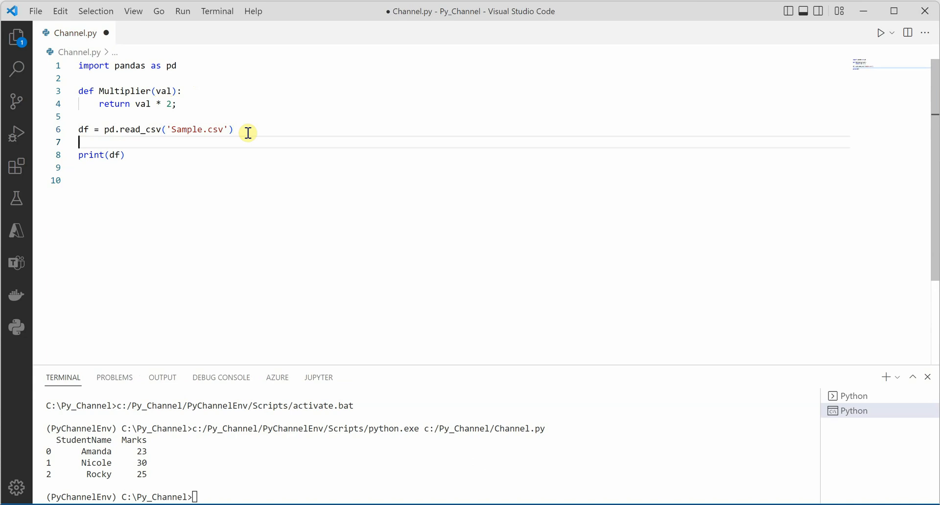
text(df['M'])
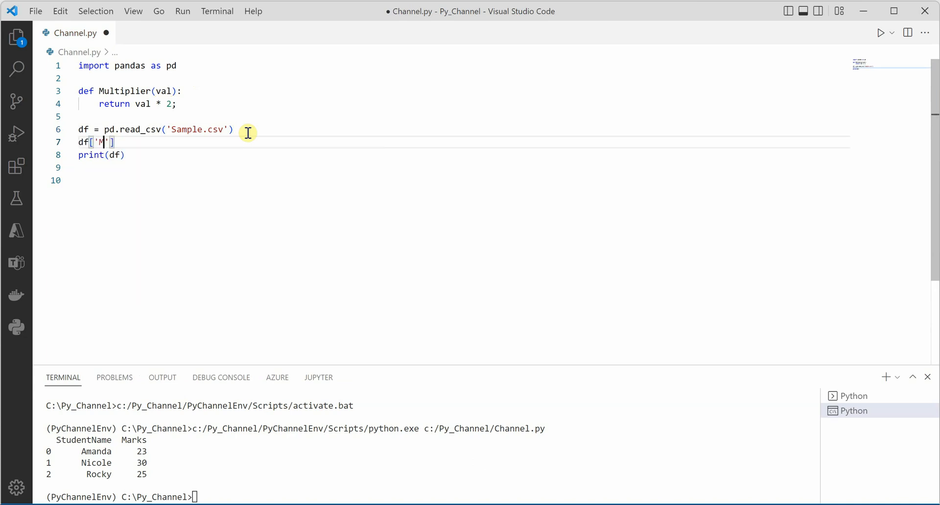
text(arks)
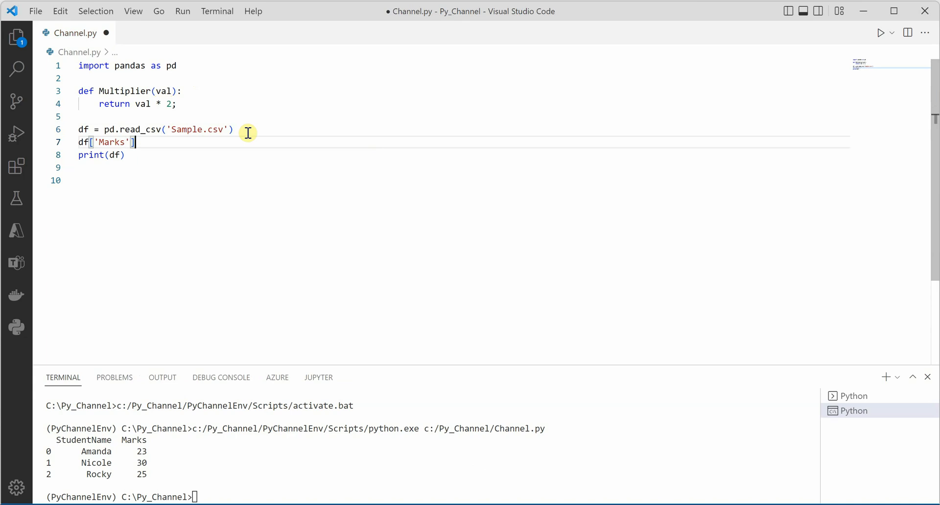
text(=)
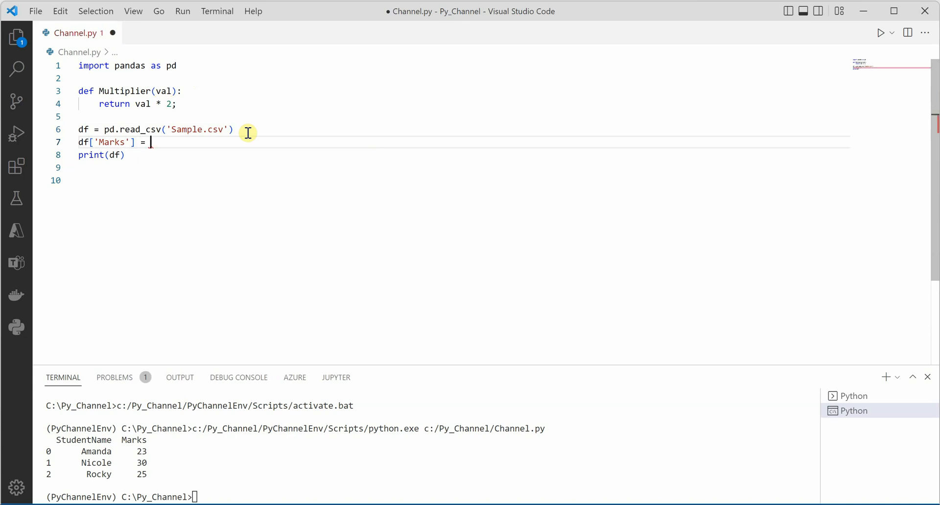
text(df['Marks)
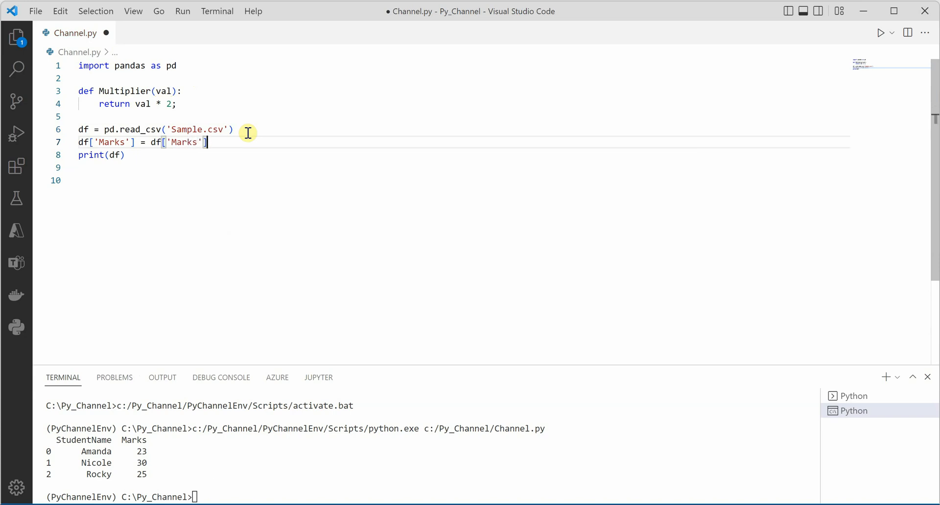
text(.apply()
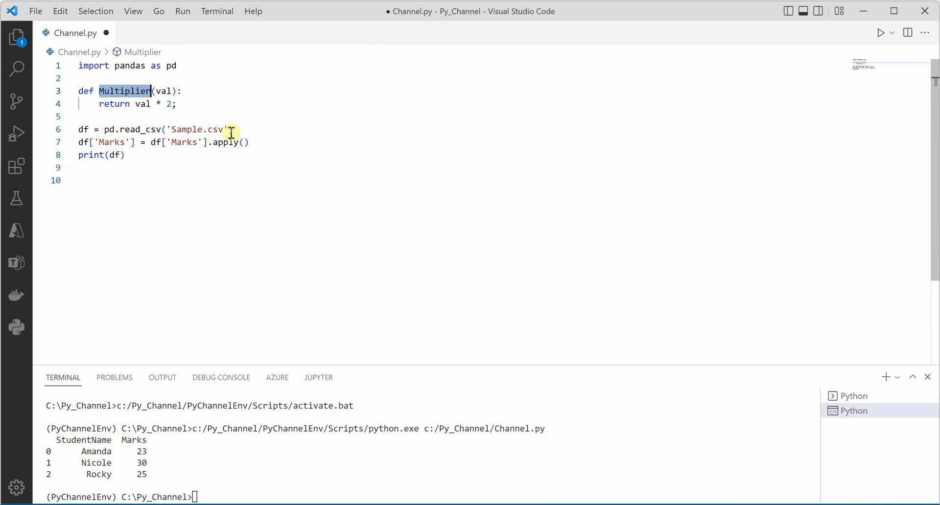
text(Multiplier)
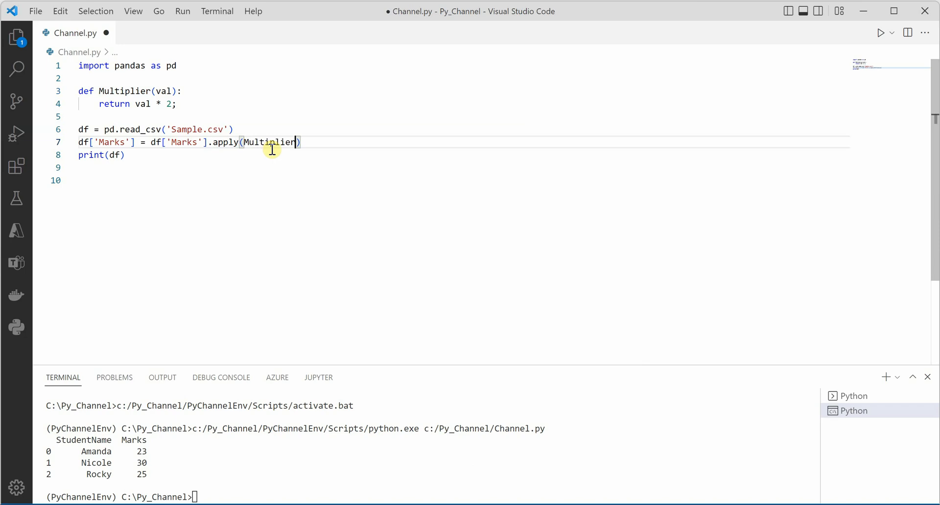
mouse_move(370, 148)
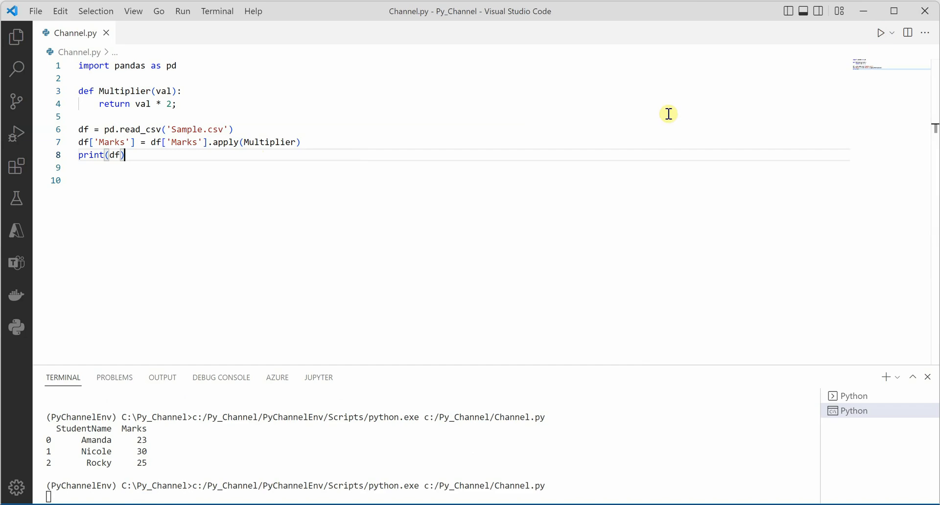
mouse_move(318, 377)
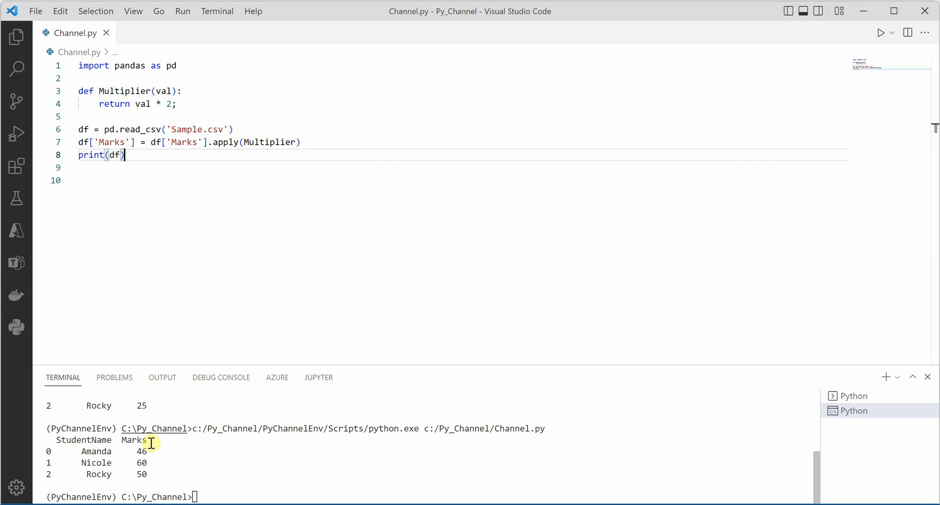
mouse_move(151, 474)
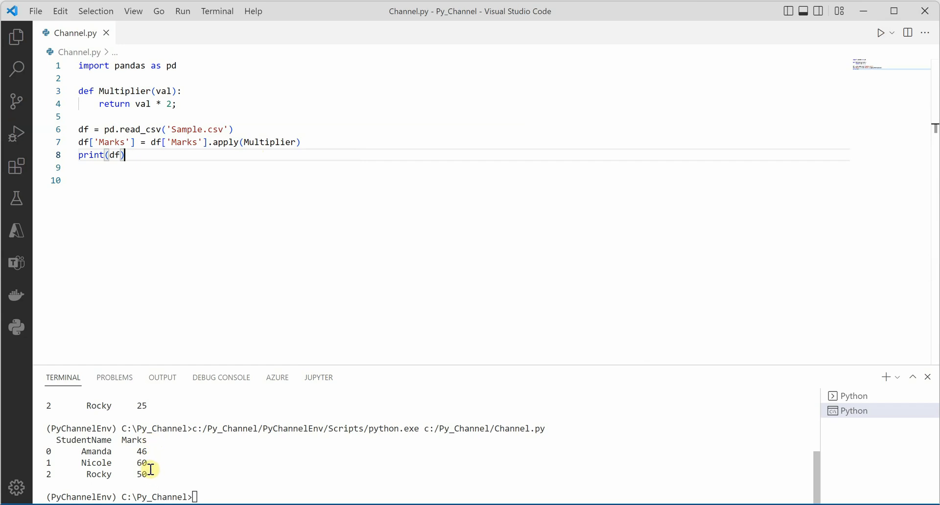
mouse_move(142, 462)
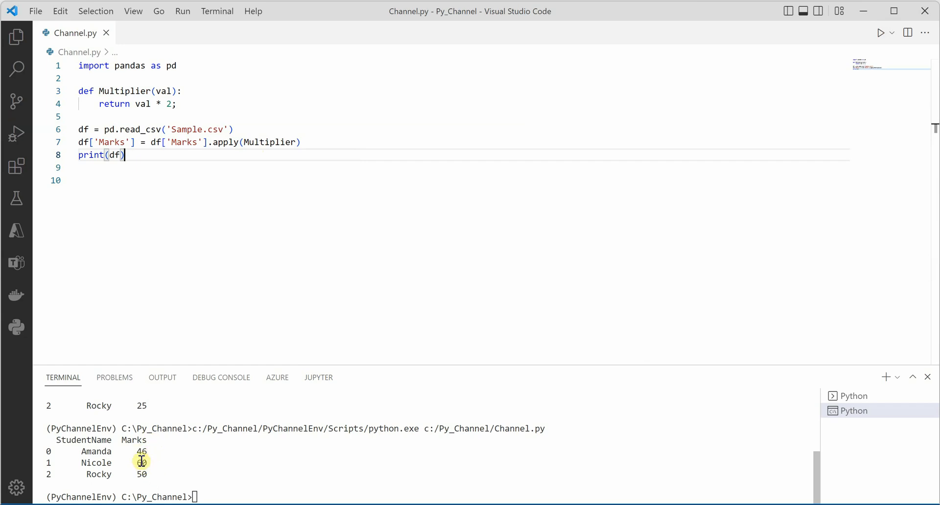
mouse_move(170, 468)
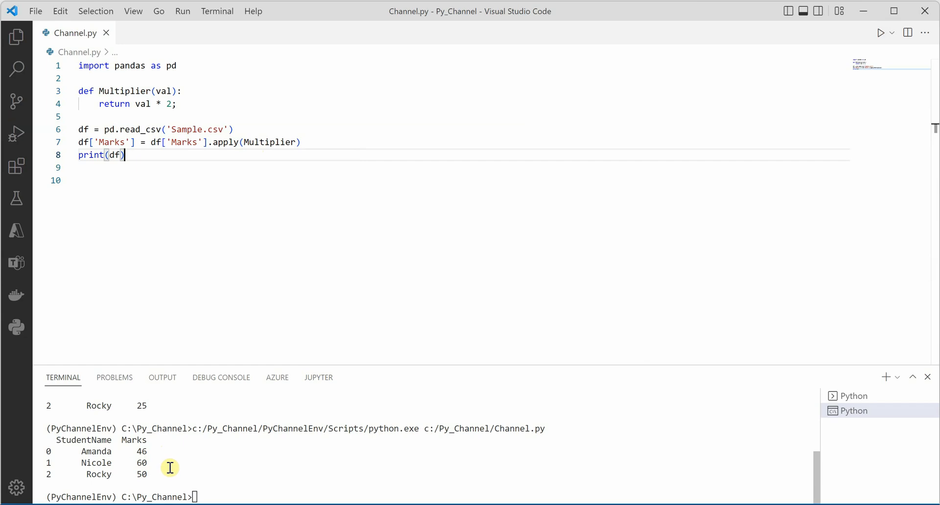
mouse_move(267, 292)
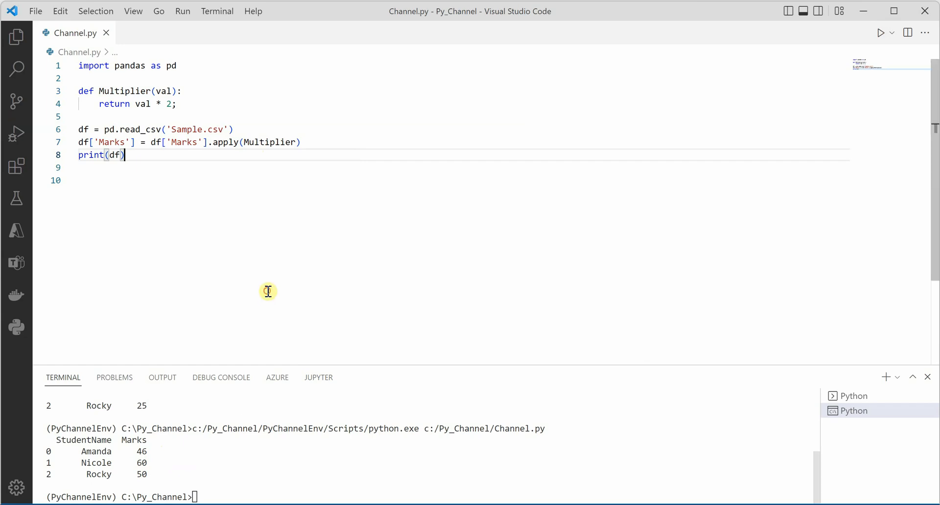